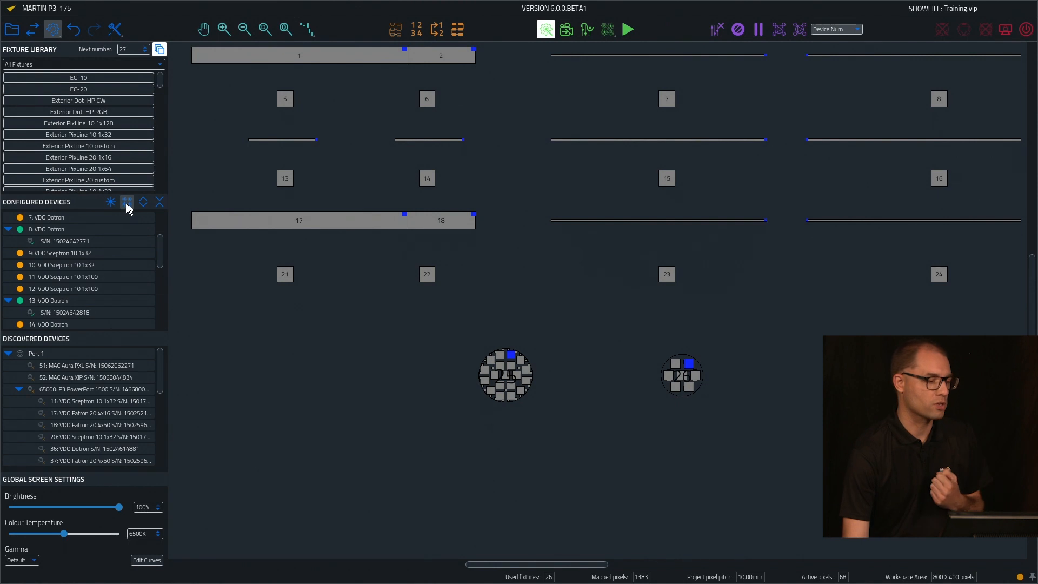
# Step: Bump all configured fixtures offline via the Renumber options, unlinking them from their serial numbers
pyautogui.click(127, 202)
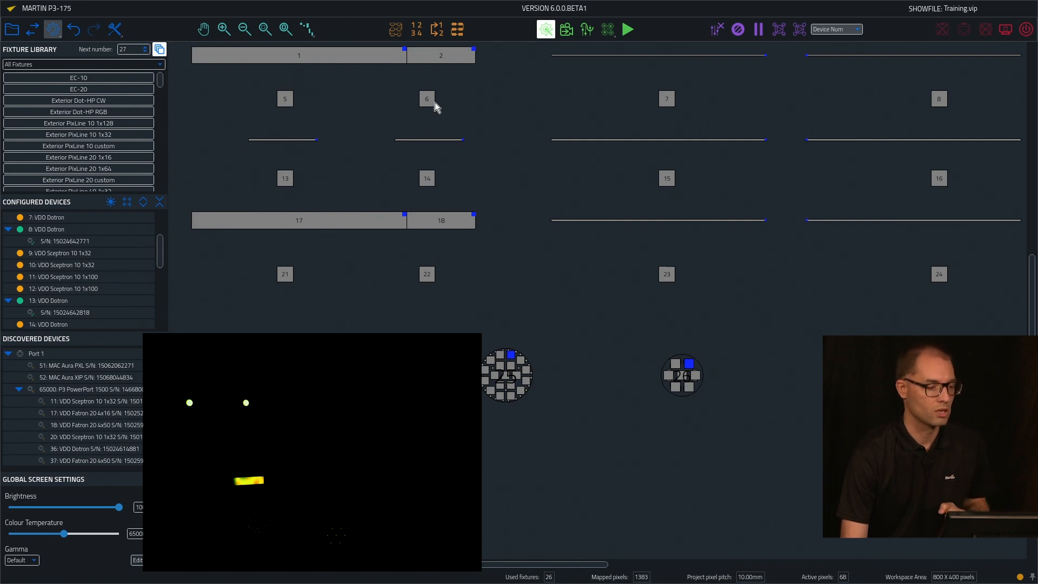
pyautogui.click(436, 28)
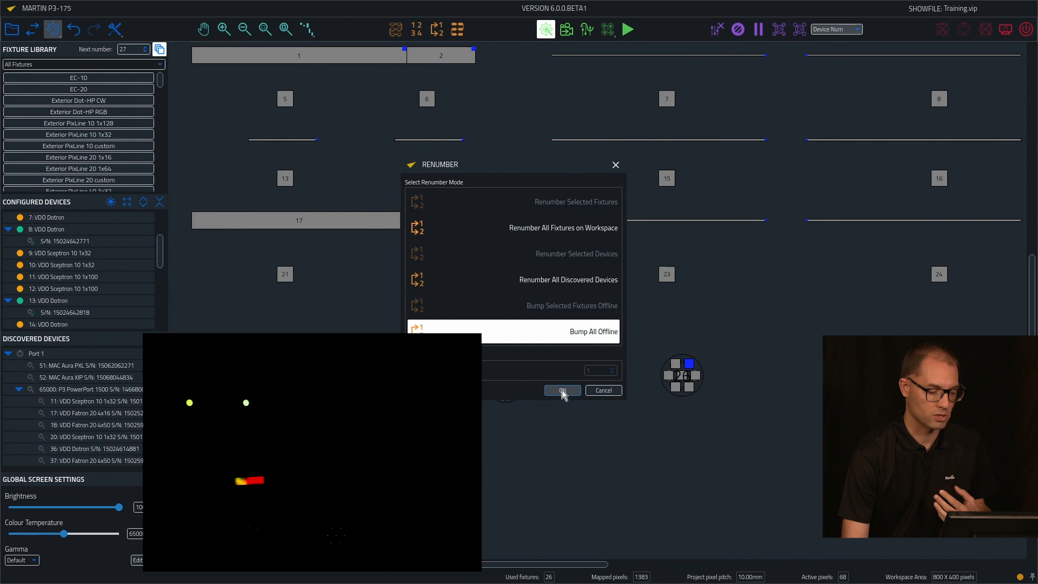
pyautogui.click(563, 391)
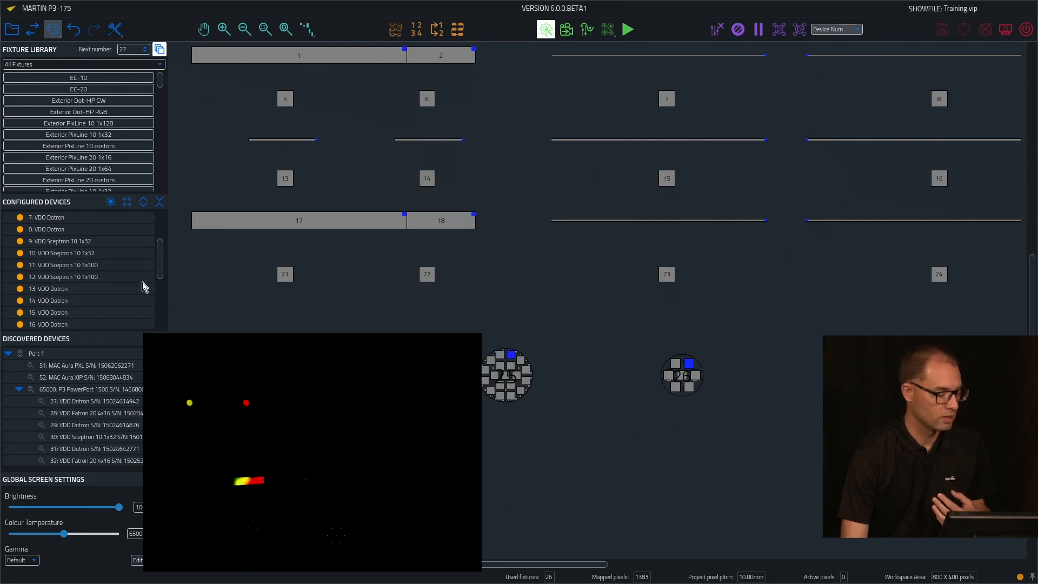
pyautogui.scroll(-3)
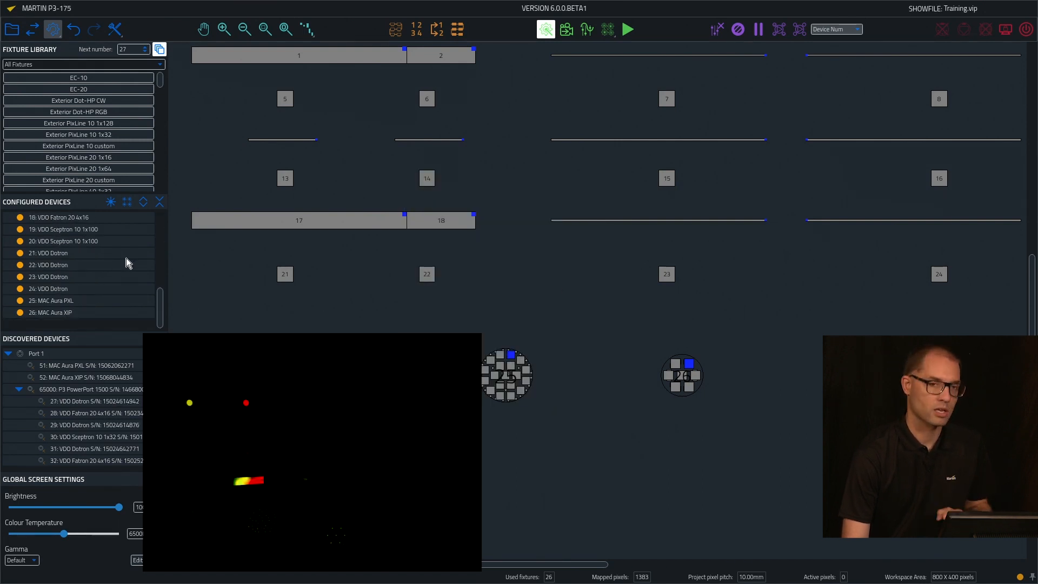
pyautogui.moveTo(137, 372)
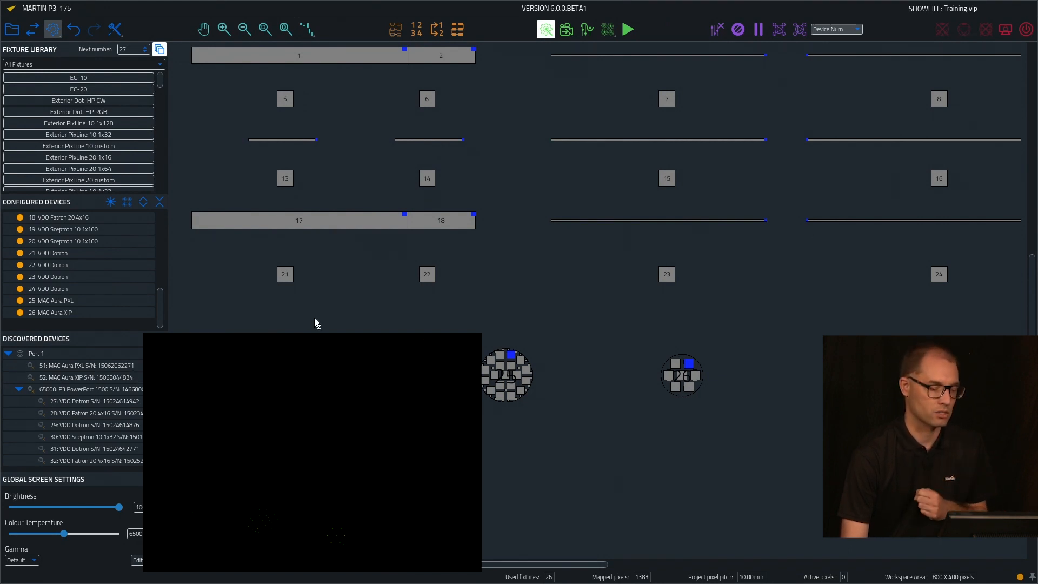
pyautogui.moveTo(539, 202)
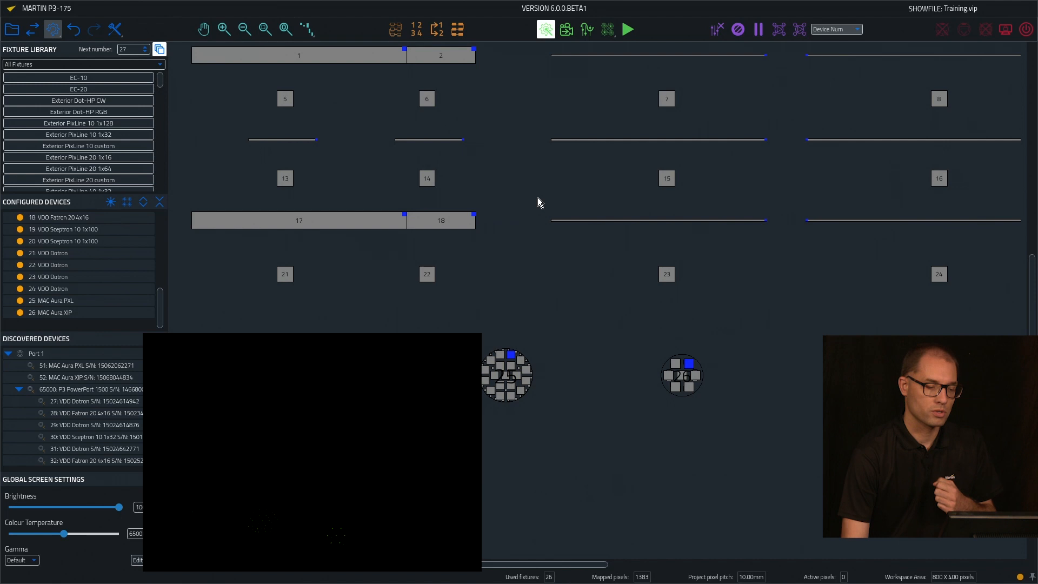
# Step: Switch the test pattern from device numbers to Green
pyautogui.click(836, 29)
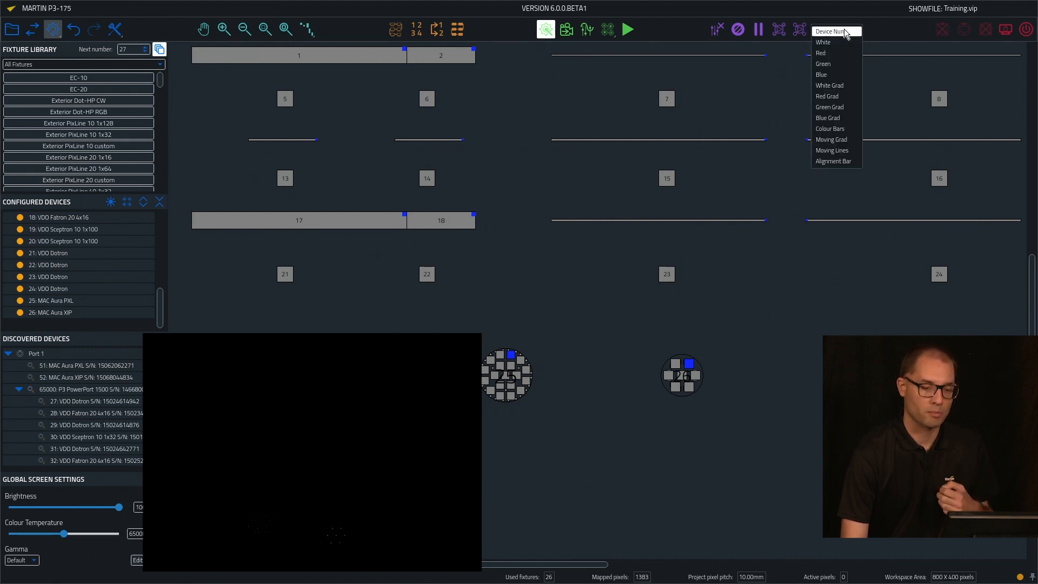
pyautogui.click(824, 64)
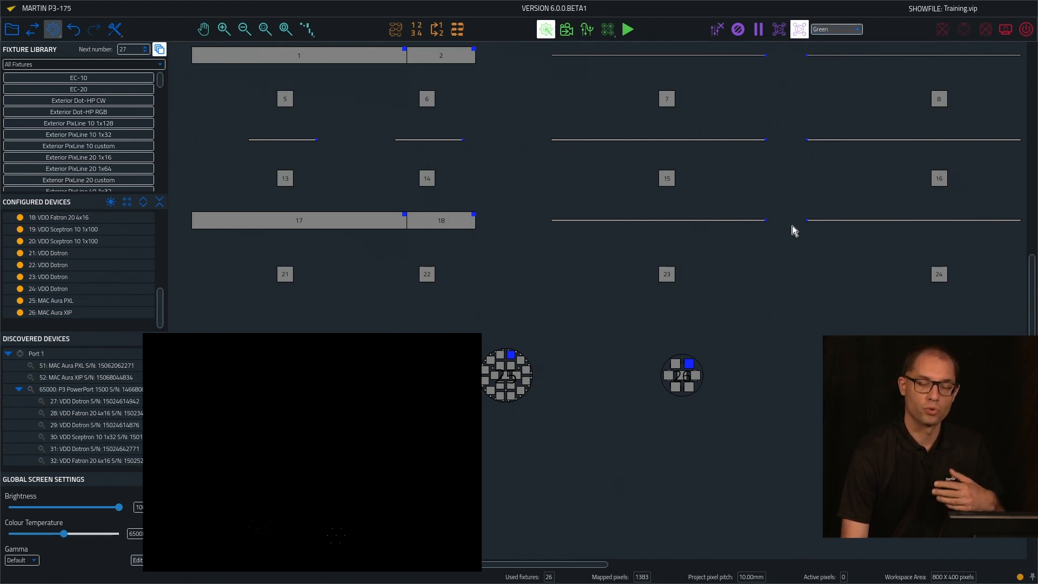
pyautogui.moveTo(739, 343)
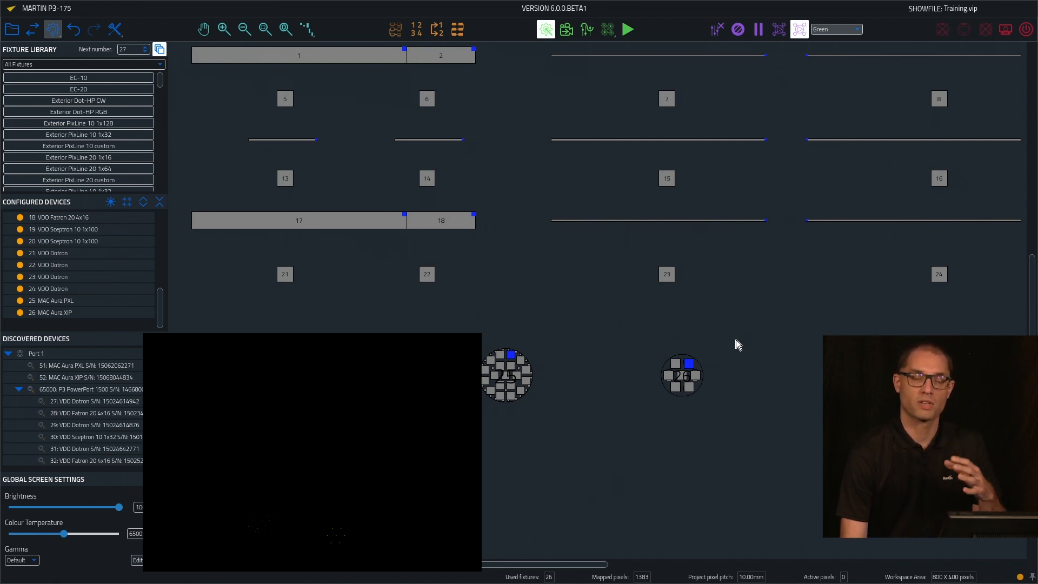
pyautogui.moveTo(261, 217)
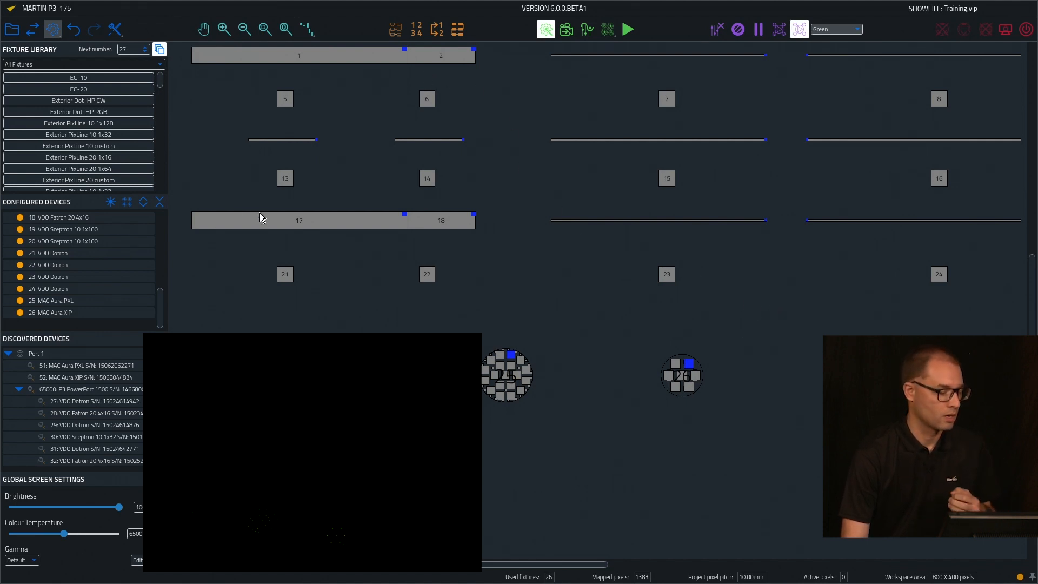
pyautogui.moveTo(333, 234)
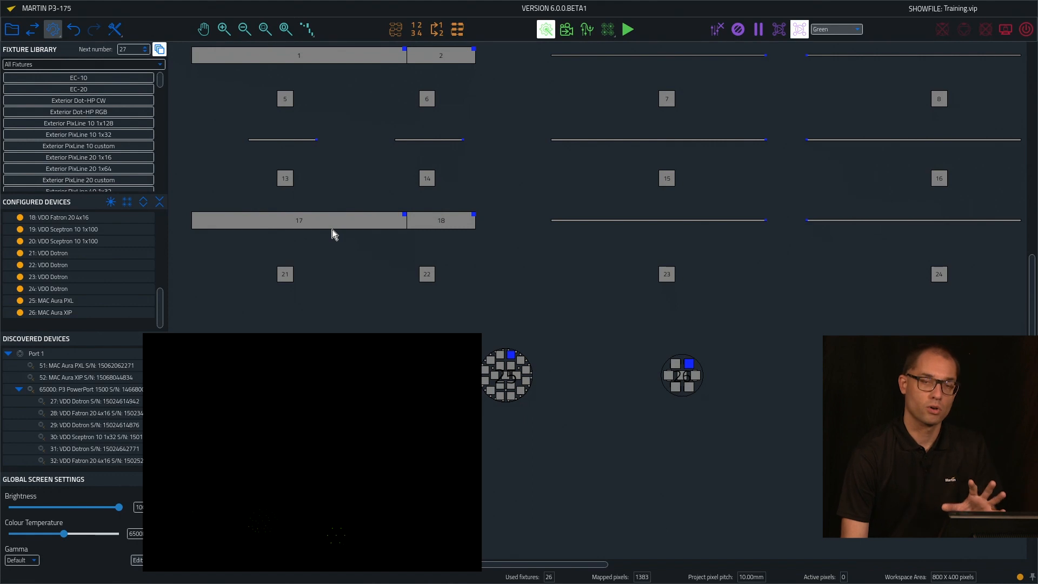
pyautogui.moveTo(314, 322)
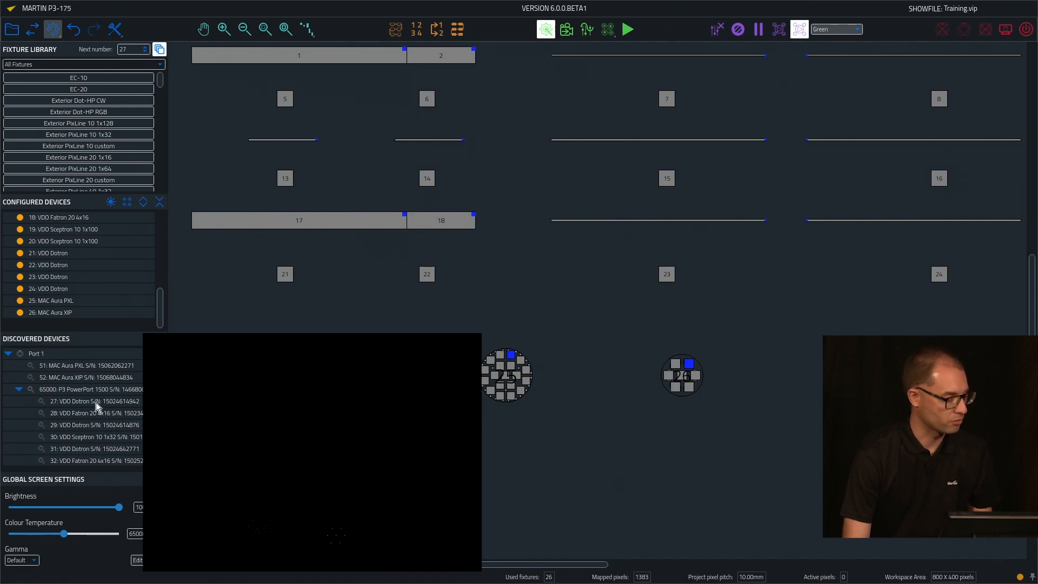
# Step: Select the P3 PowerPort 1500 with all its discovered fixtures and launch Quick Address on them
pyautogui.click(87, 390)
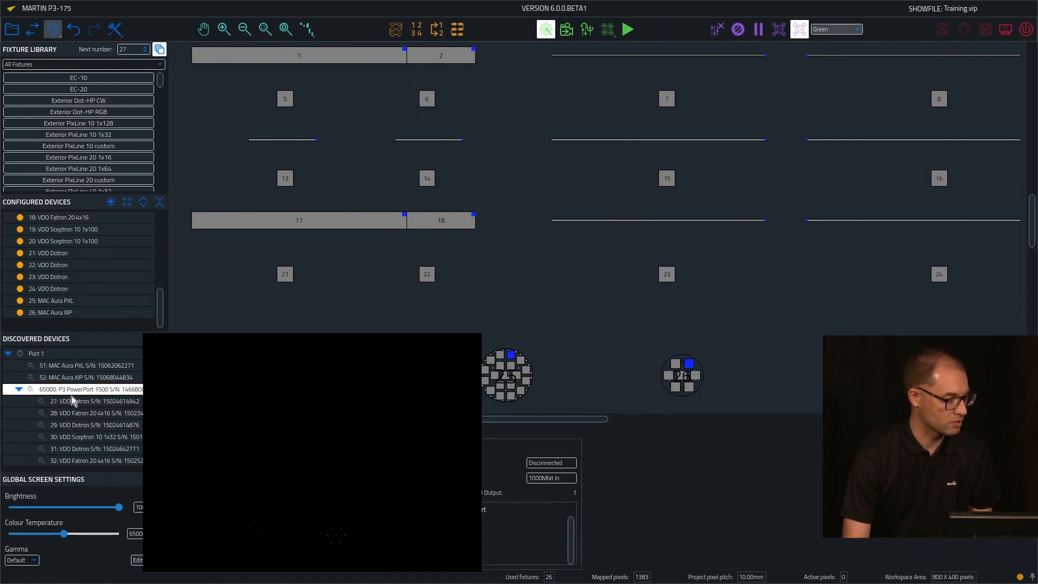
pyautogui.click(19, 389)
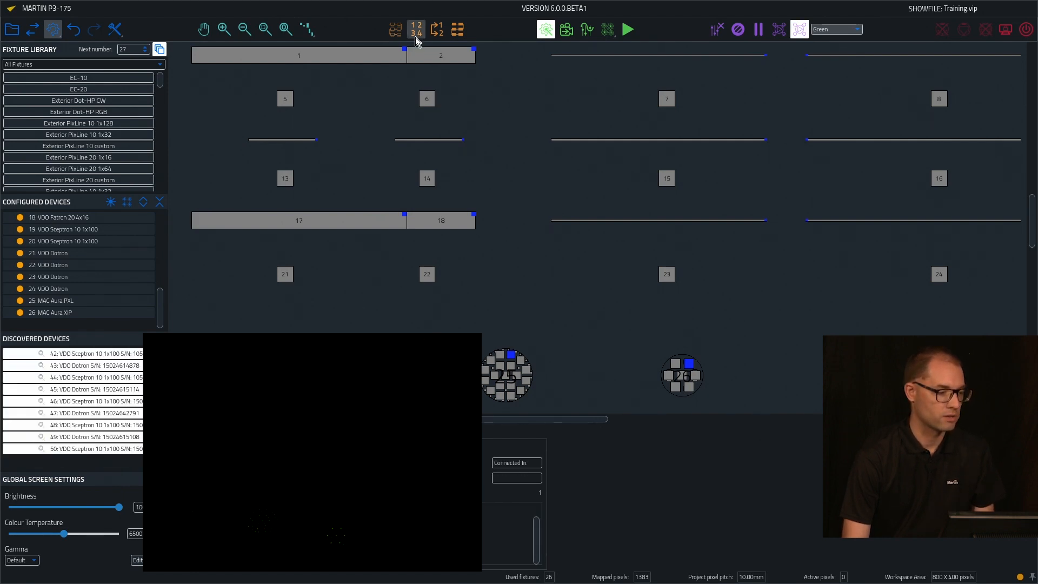
pyautogui.click(416, 28)
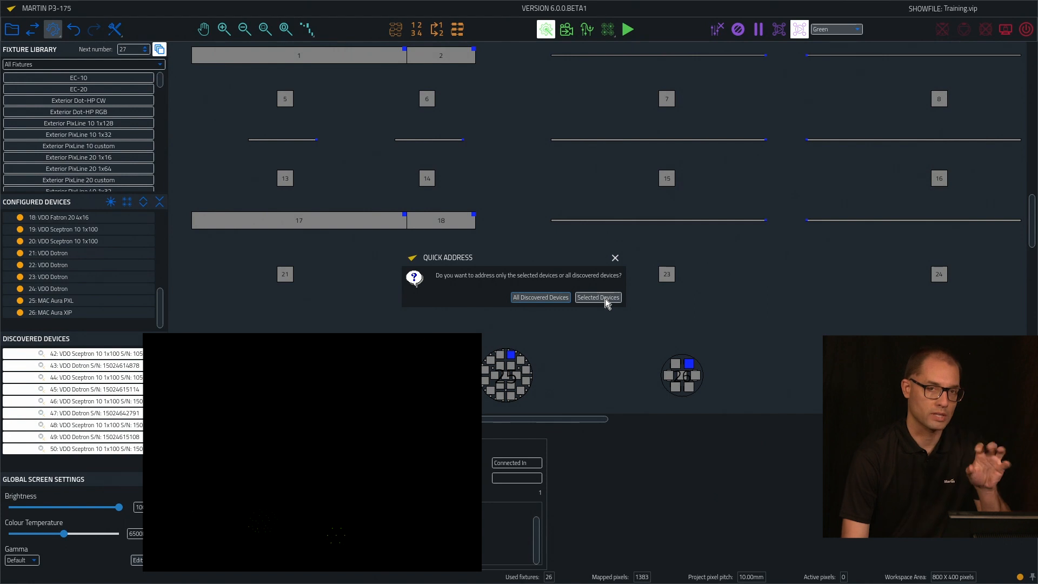
# Step: Address only the selected devices, assigning each discovered fixture until no more devices are found
pyautogui.click(597, 296)
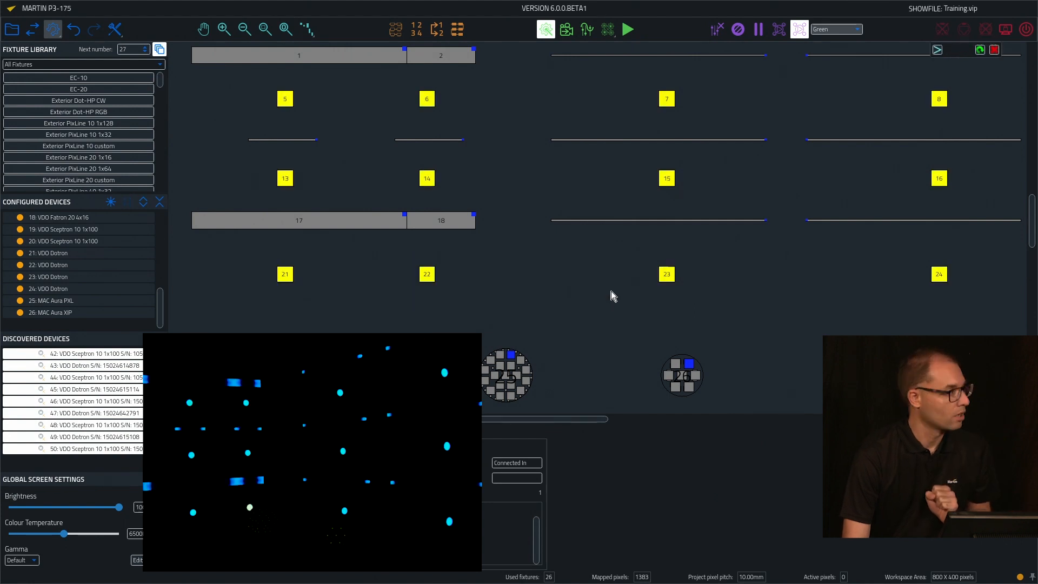
pyautogui.moveTo(534, 275)
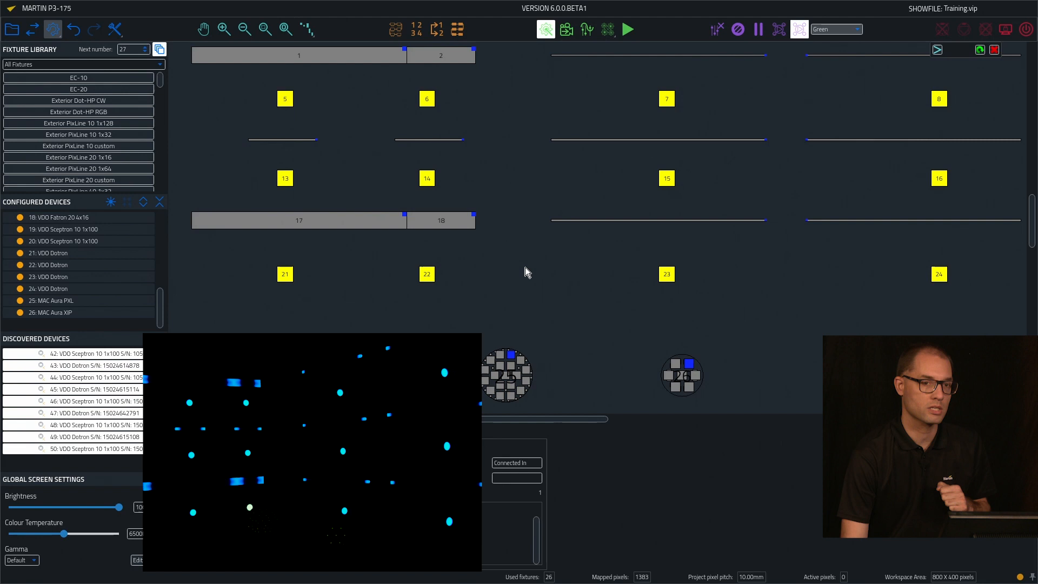
pyautogui.moveTo(527, 269)
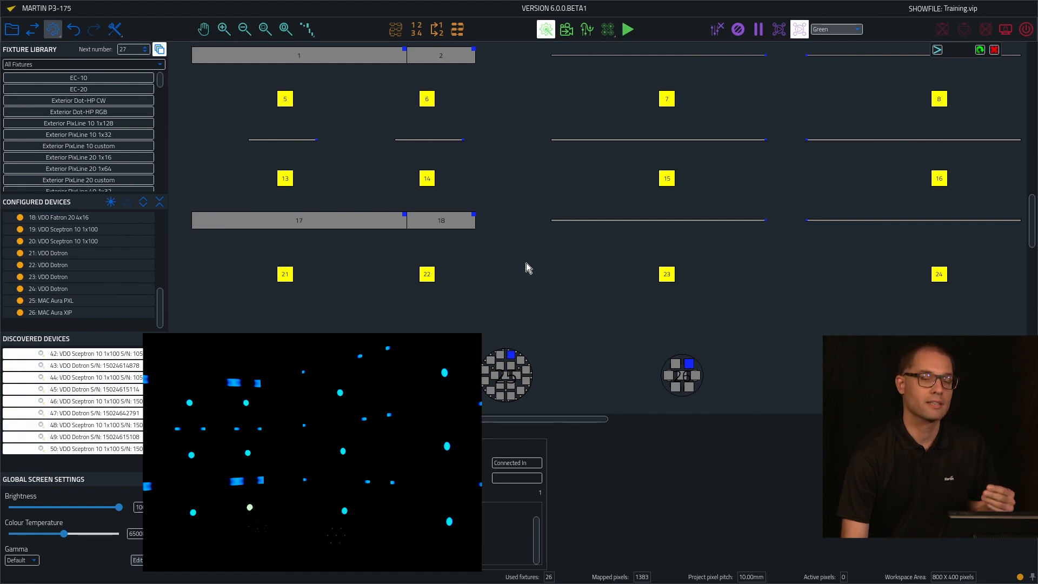
pyautogui.moveTo(482, 275)
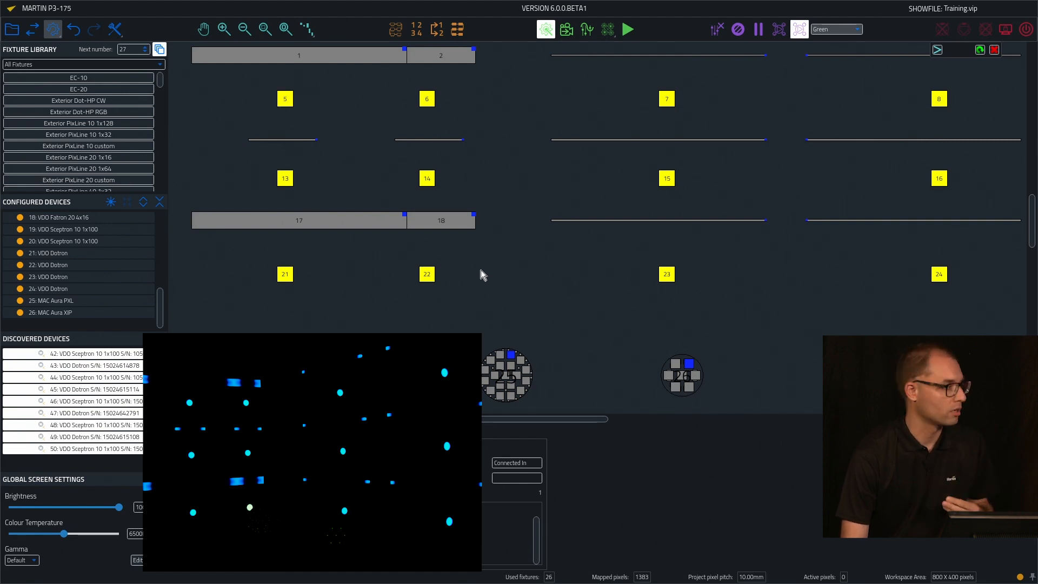
pyautogui.moveTo(427, 274)
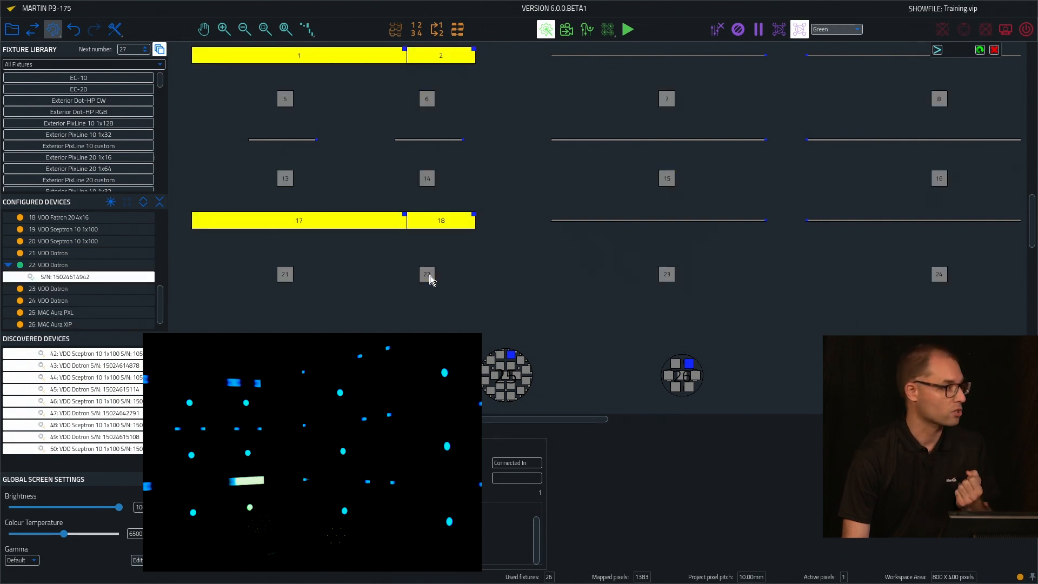
pyautogui.moveTo(479, 265)
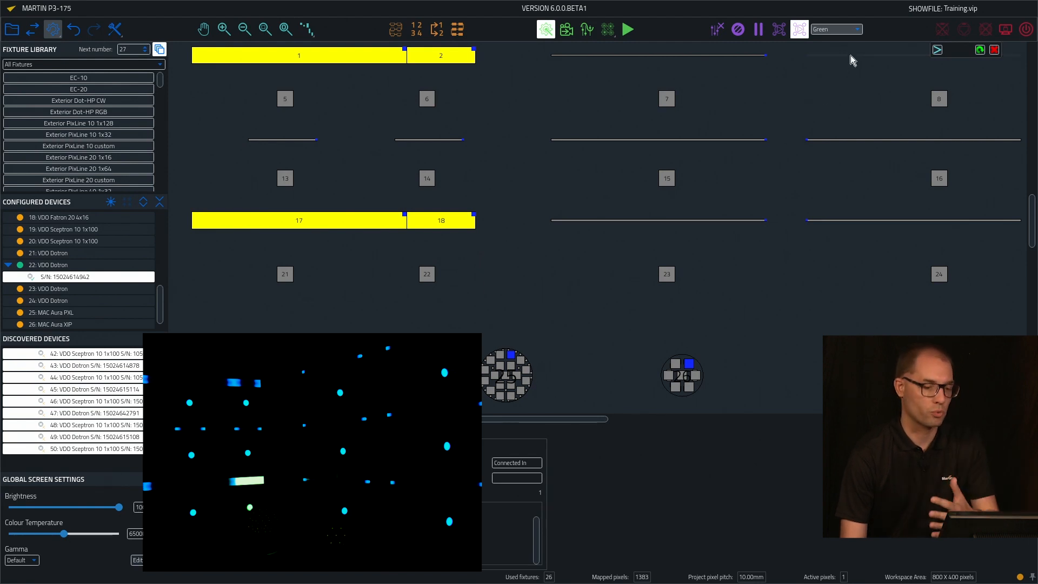
pyautogui.moveTo(457, 225)
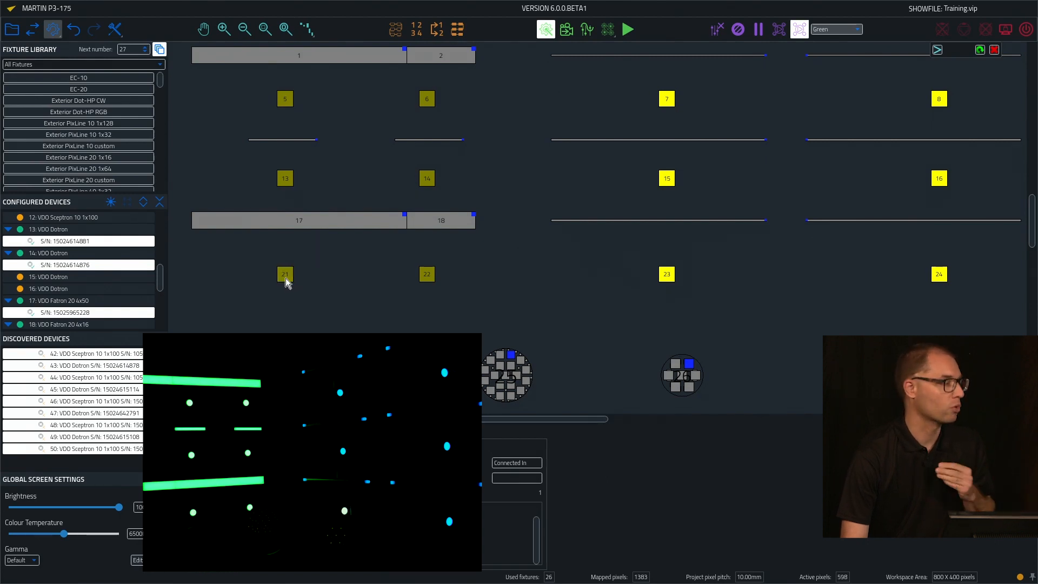
pyautogui.moveTo(670, 278)
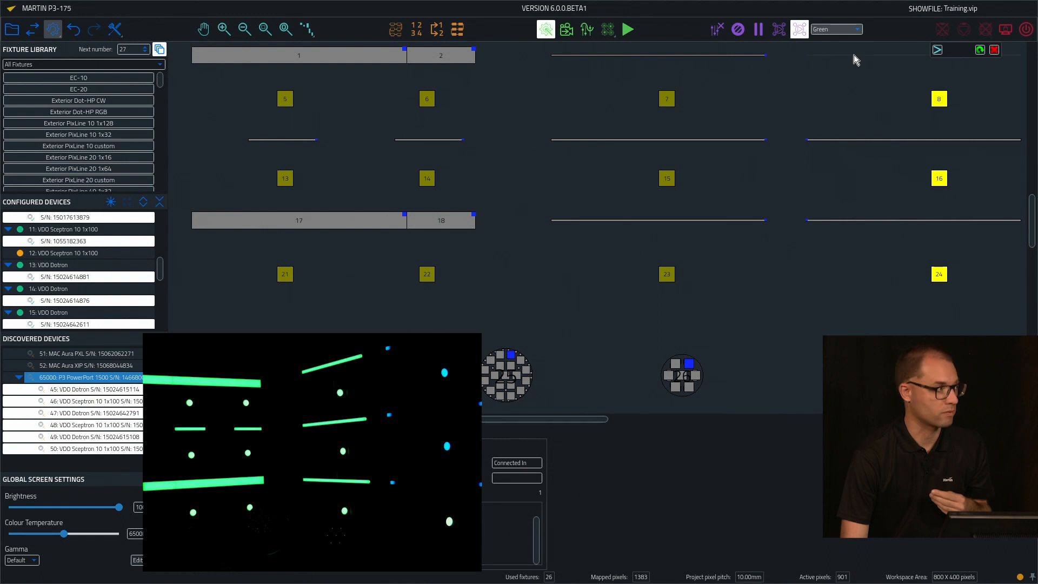
pyautogui.click(596, 219)
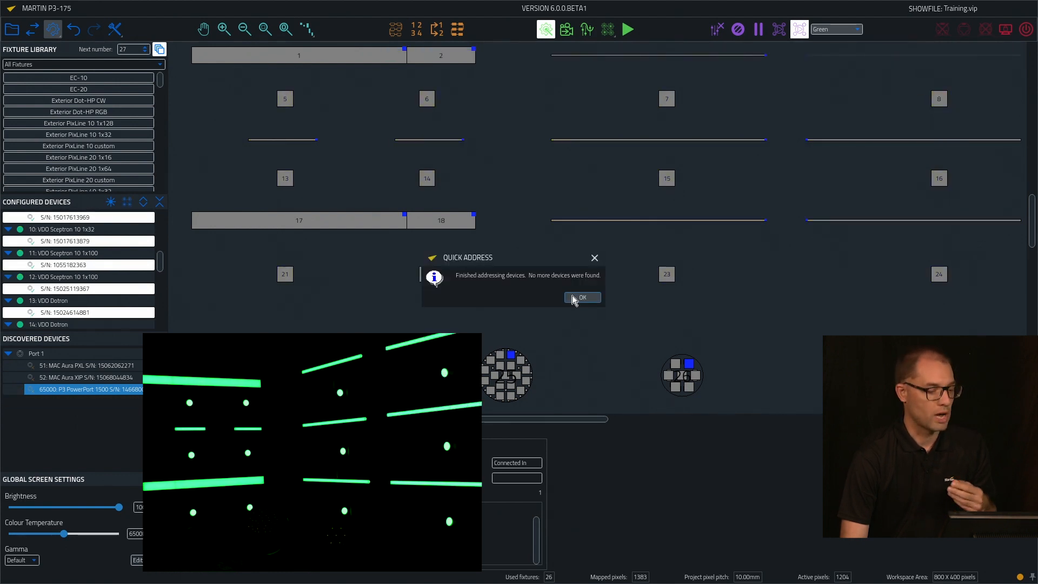
# Step: Dismiss the addressing-finished message and launch Quick Address for another pass
pyautogui.click(582, 296)
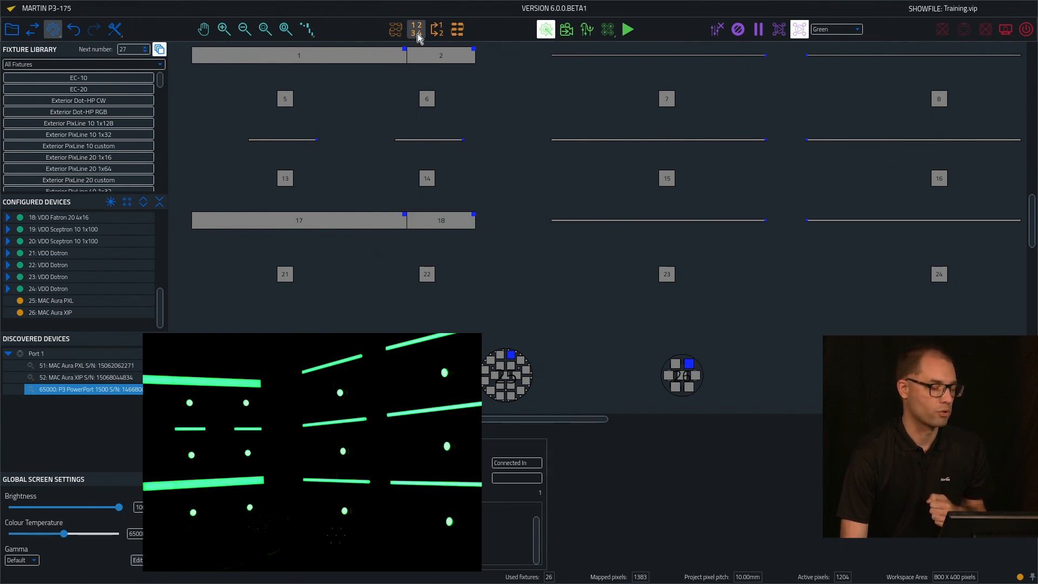
pyautogui.click(416, 28)
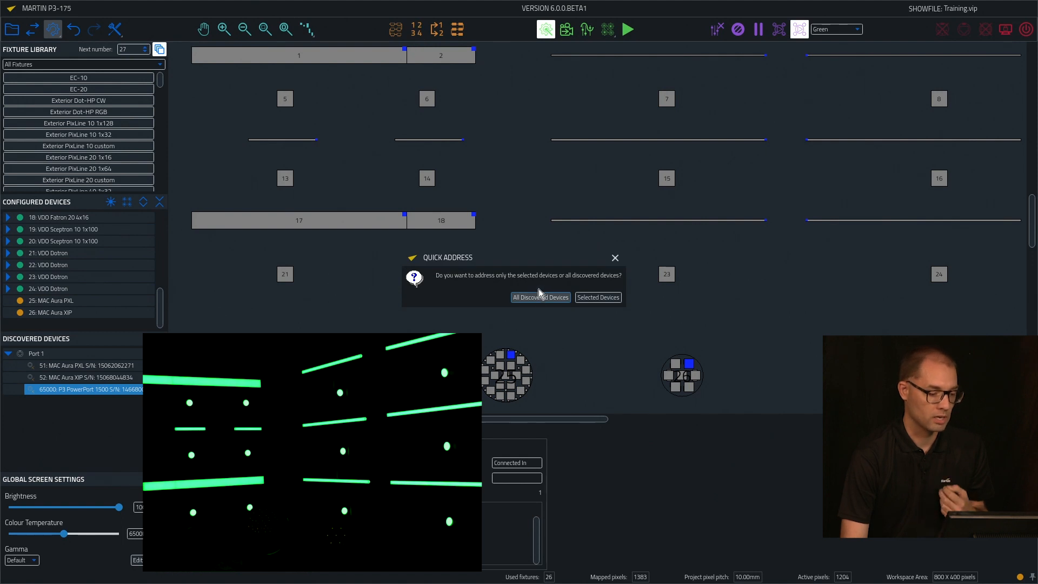
pyautogui.moveTo(536, 302)
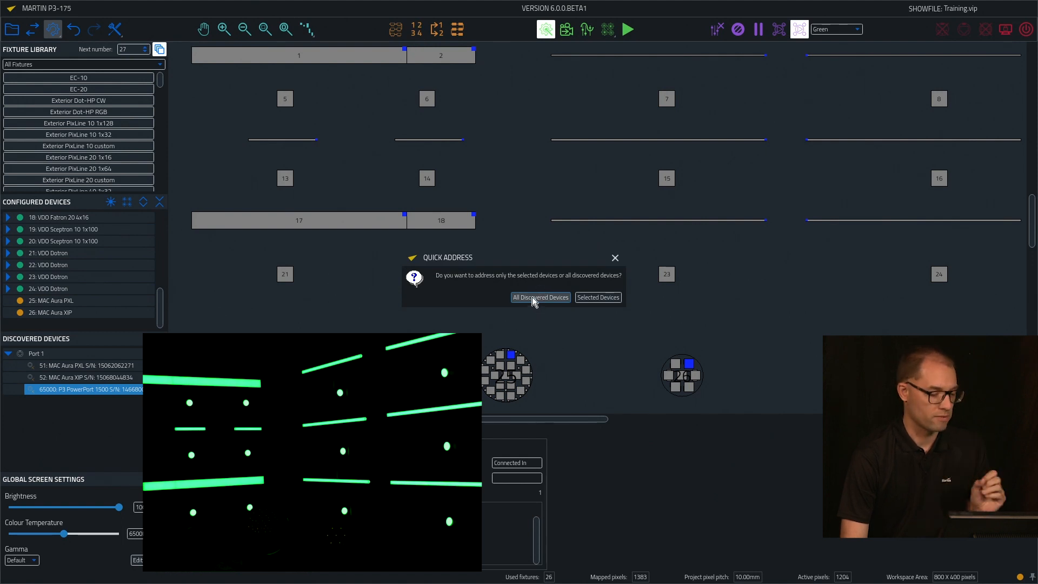
# Step: Address all discovered devices, answering No so already addressed fixtures stay running
pyautogui.click(540, 298)
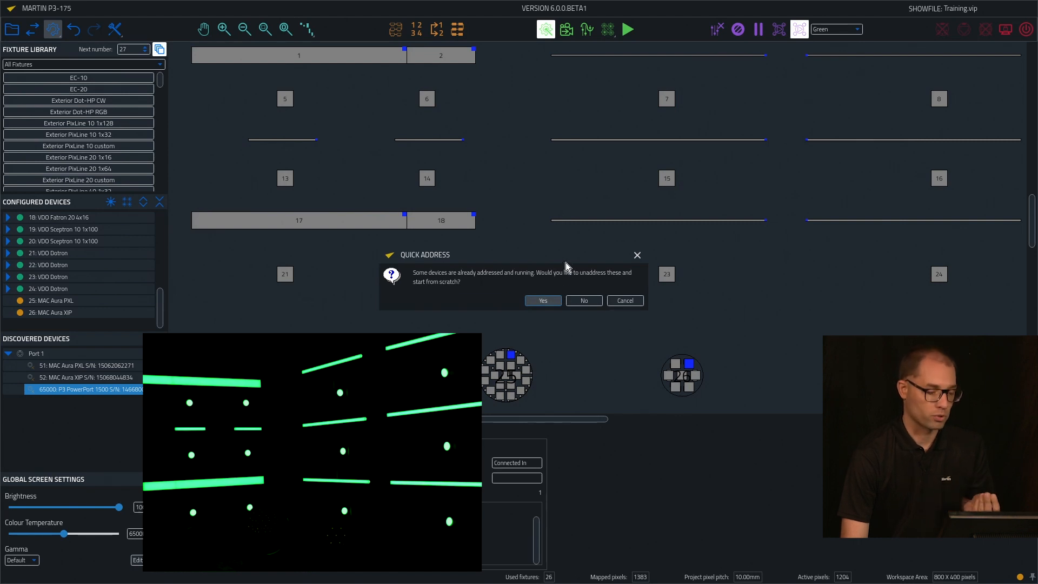
pyautogui.moveTo(330, 241)
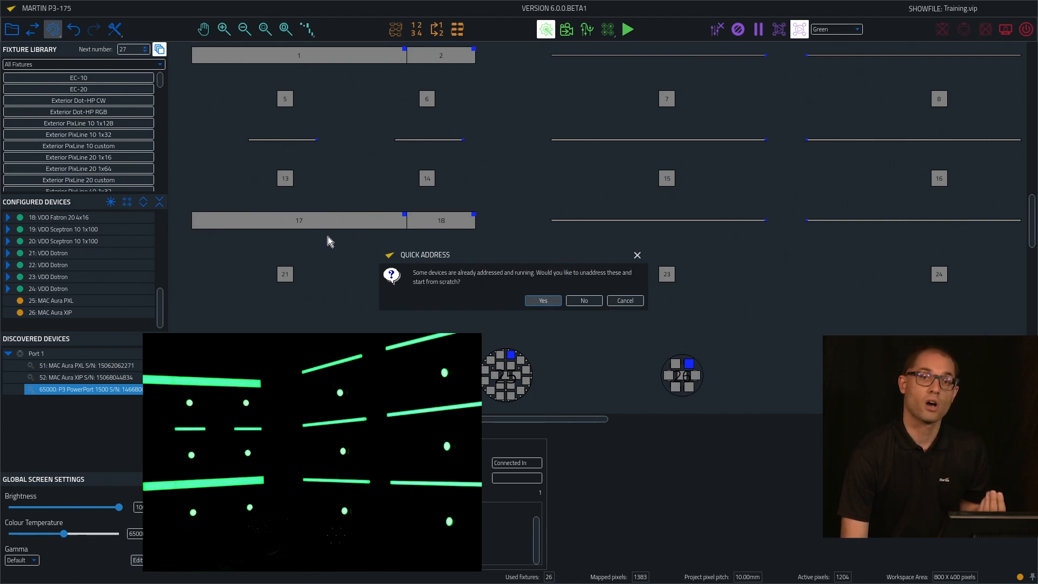
pyautogui.moveTo(505, 288)
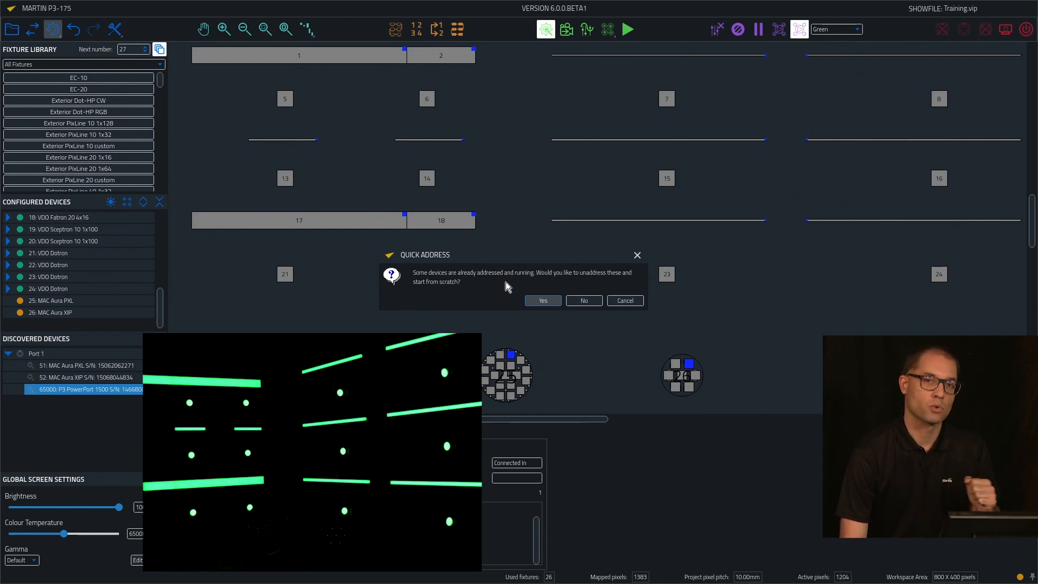
pyautogui.moveTo(564, 281)
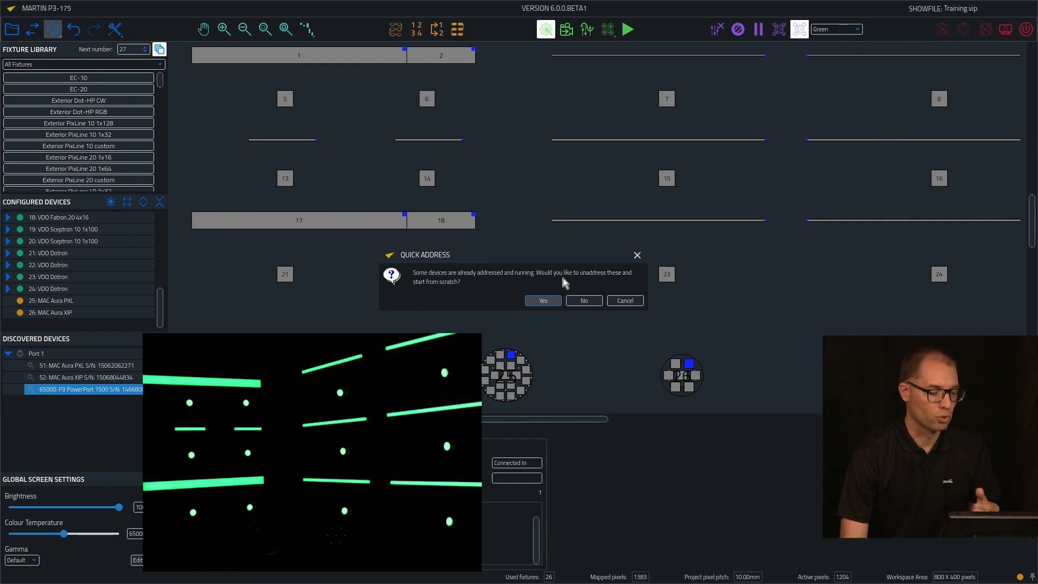
pyautogui.moveTo(583, 301)
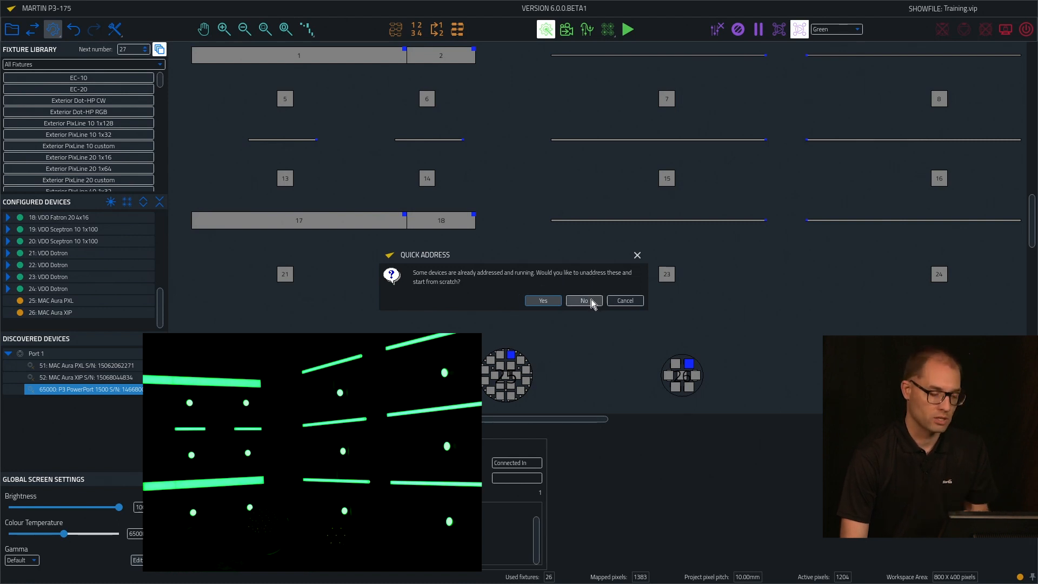
pyautogui.click(583, 300)
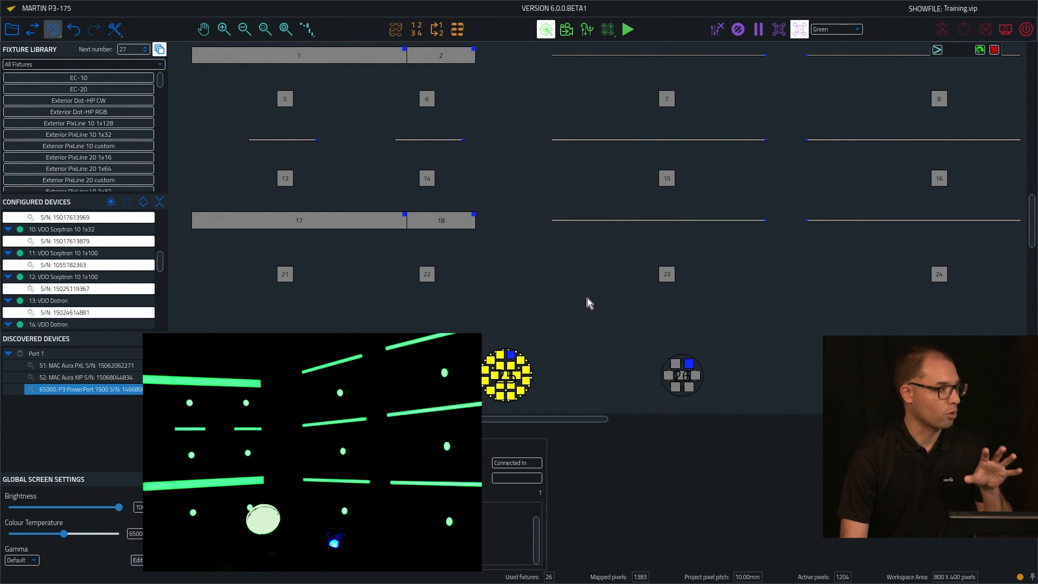
pyautogui.moveTo(583, 291)
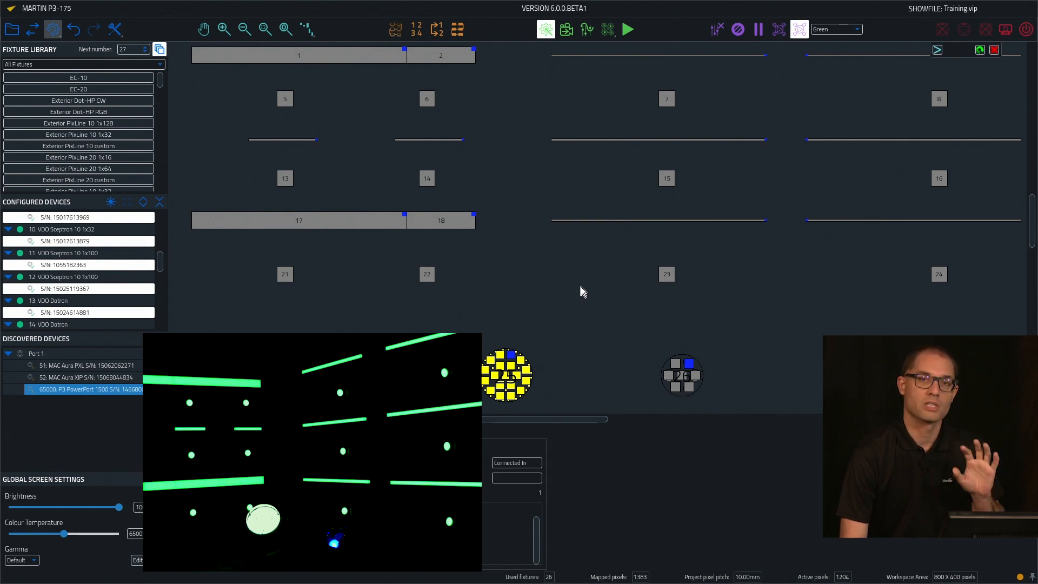
pyautogui.moveTo(562, 334)
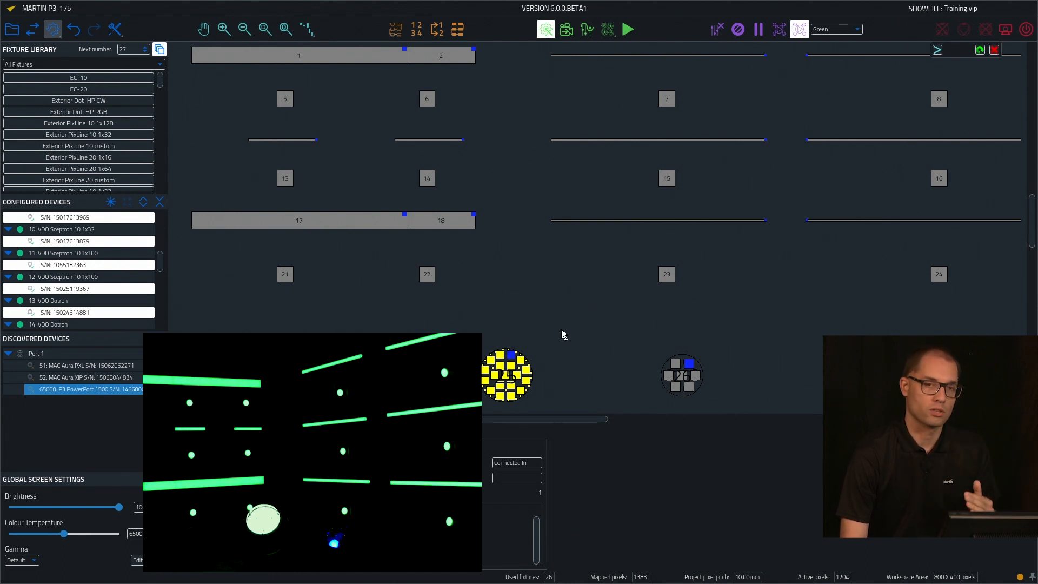
pyautogui.moveTo(544, 365)
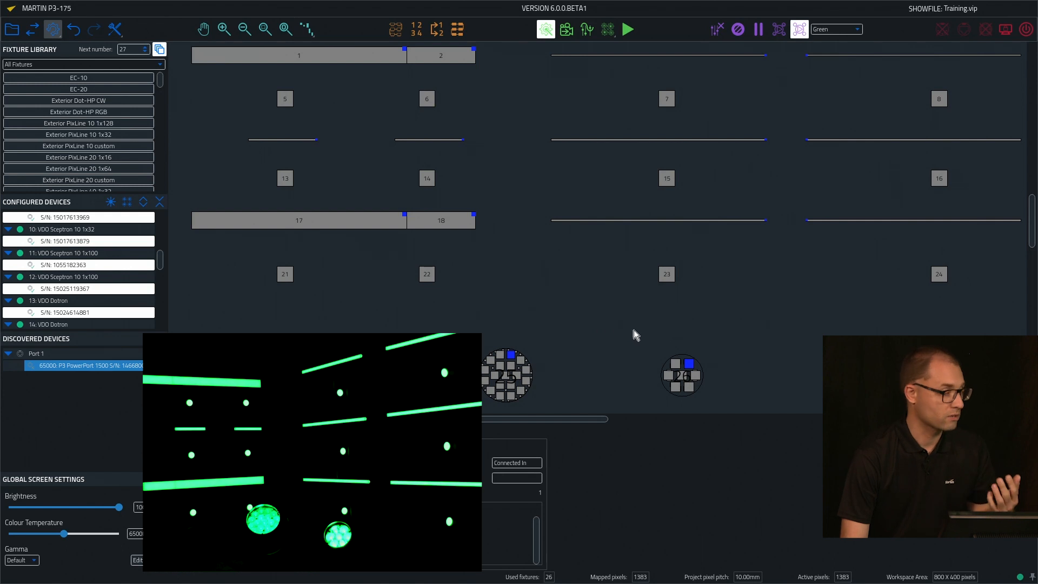
pyautogui.moveTo(739, 236)
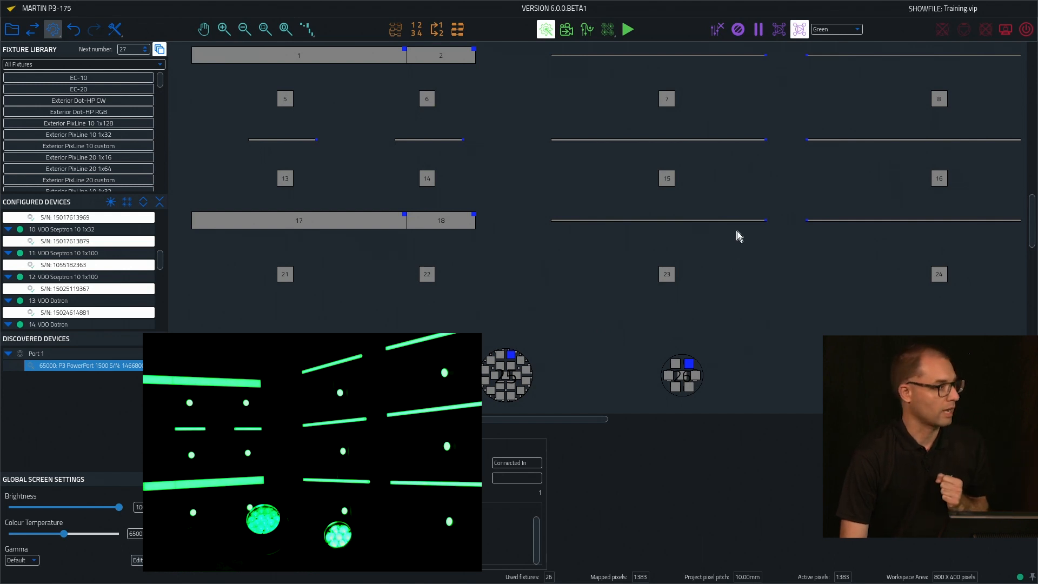
pyautogui.moveTo(787, 103)
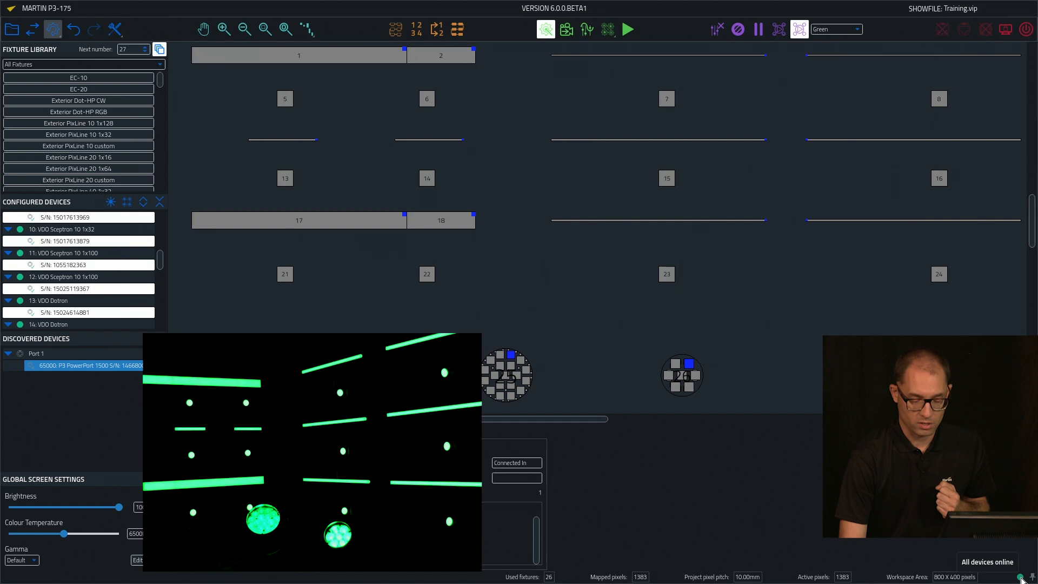
pyautogui.moveTo(799, 30)
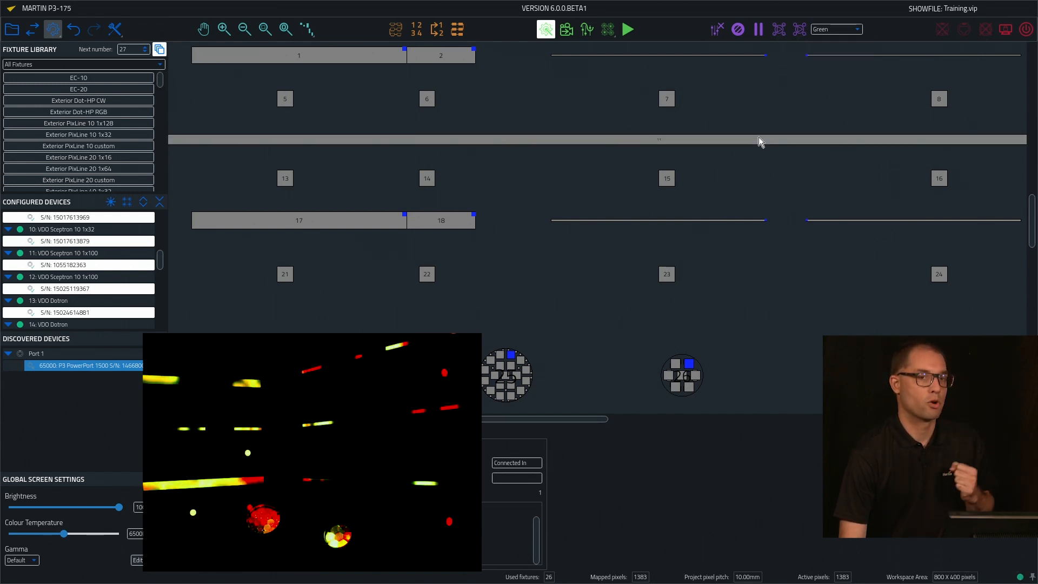
# Step: Set the workspace background to Video Input so the playing content shows behind the fixtures
pyautogui.click(306, 28)
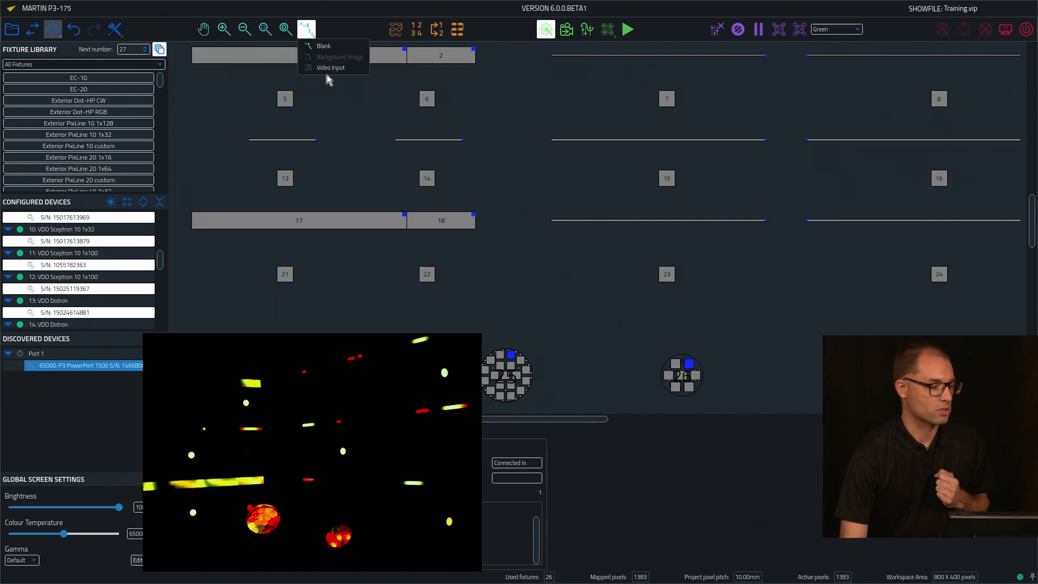
pyautogui.click(331, 67)
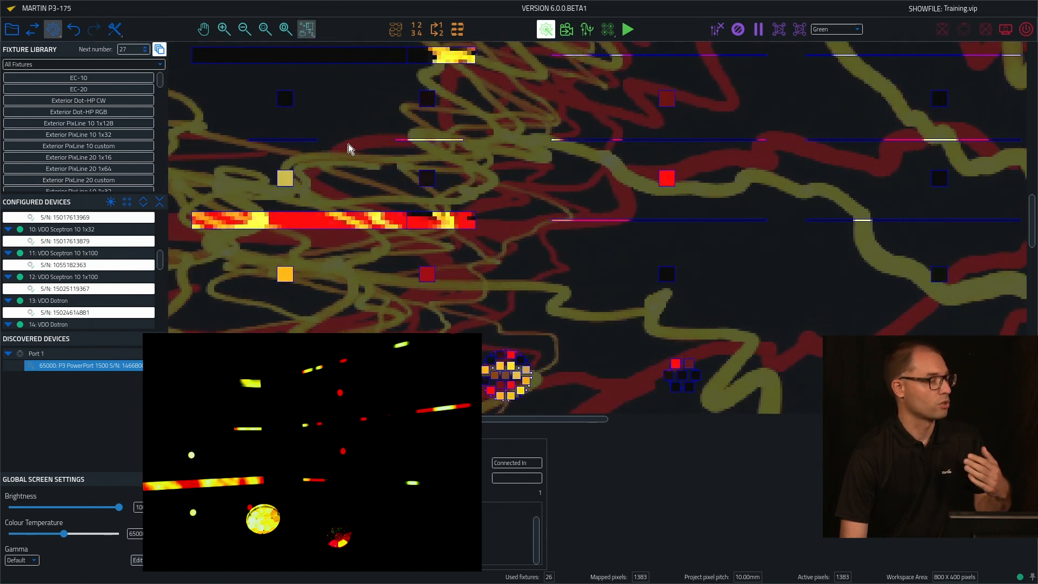